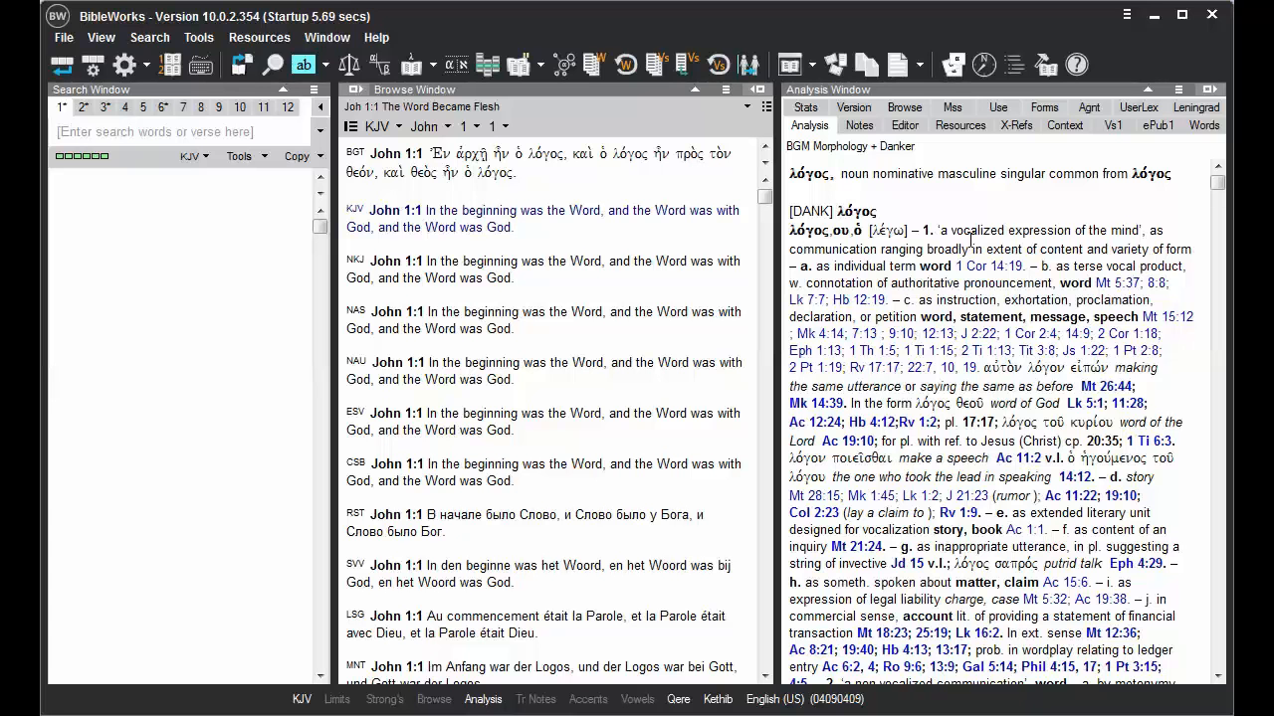
mouse_move(766, 197)
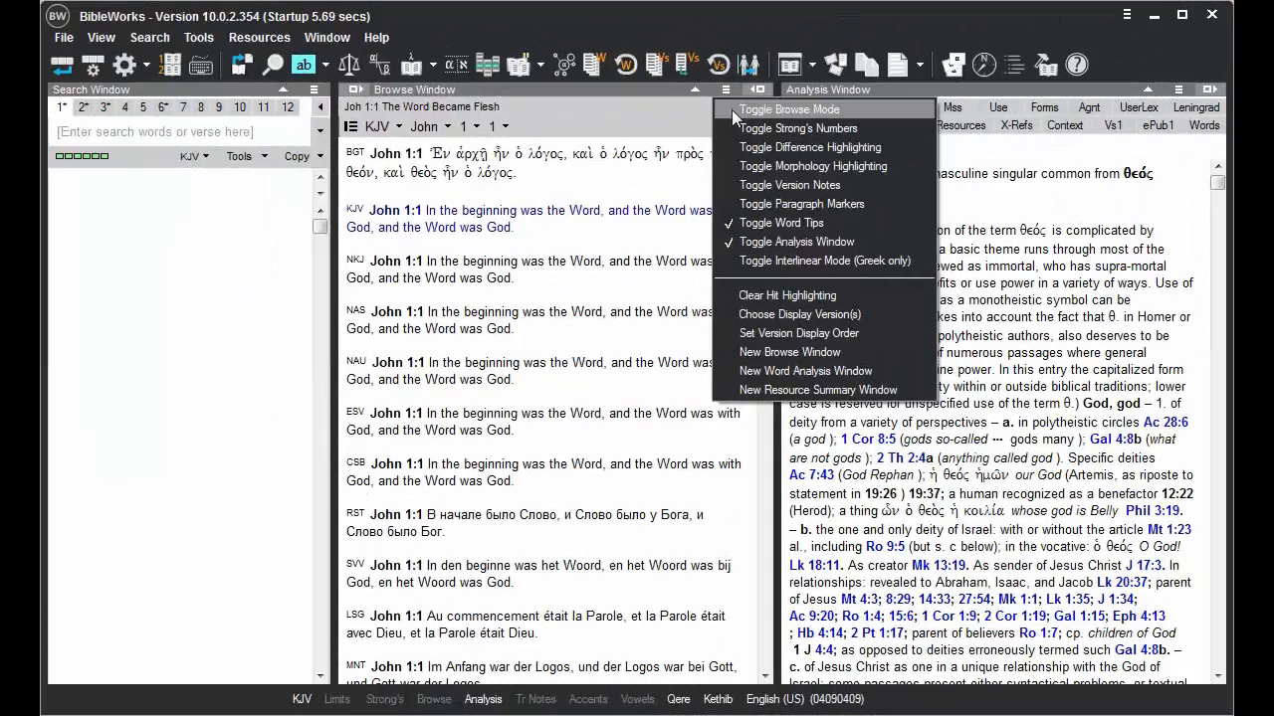
Step: Turn on Strong's numbers throughout the John 1:1 verse translations
left_click(798, 127)
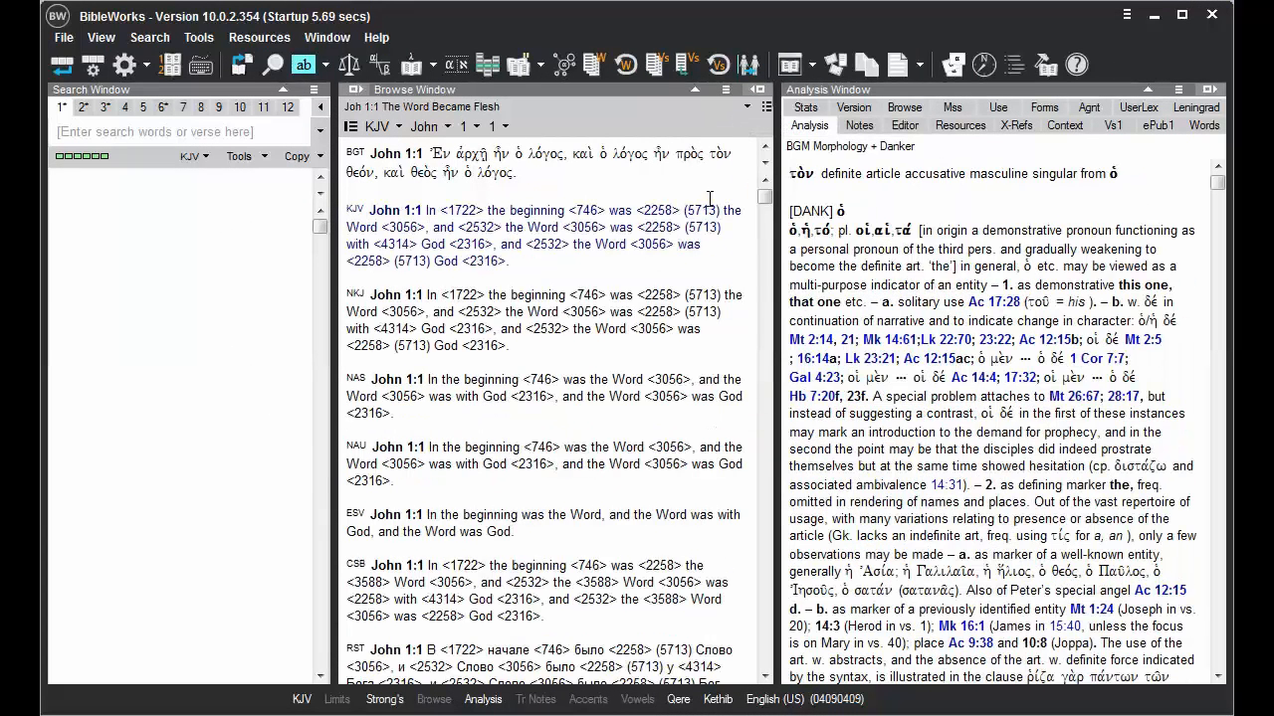
mouse_move(726, 89)
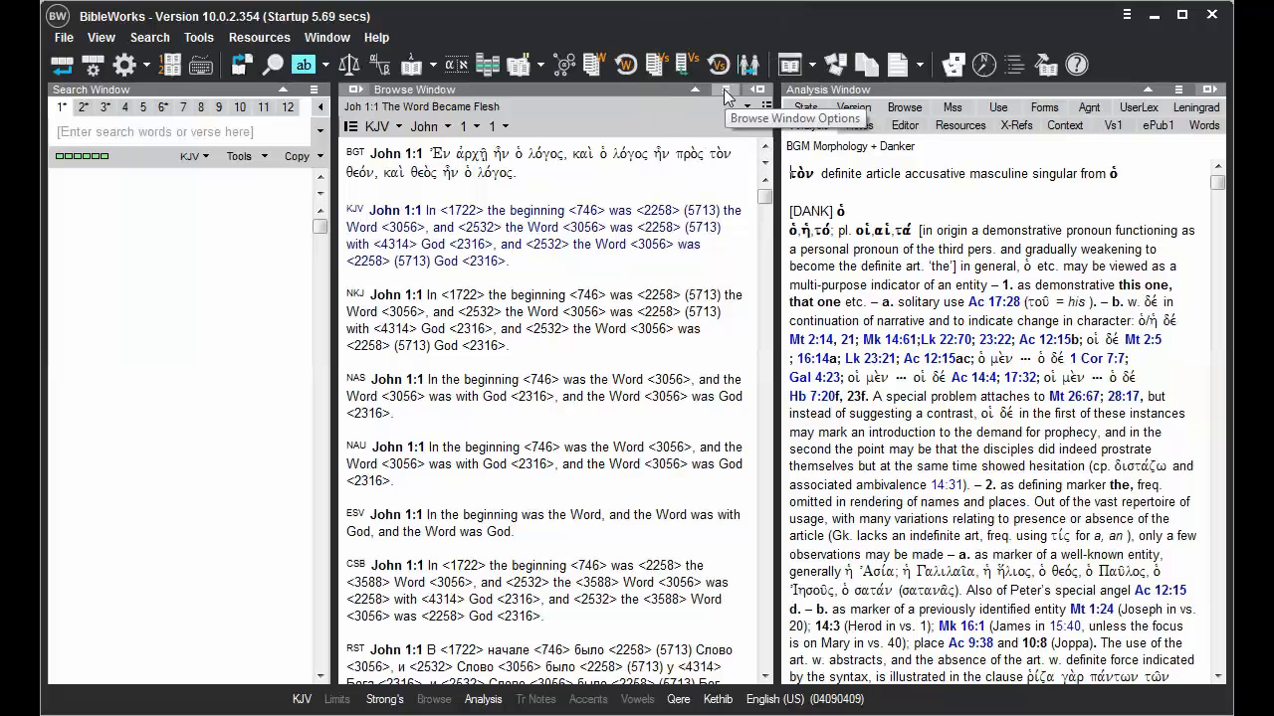
mouse_move(727, 94)
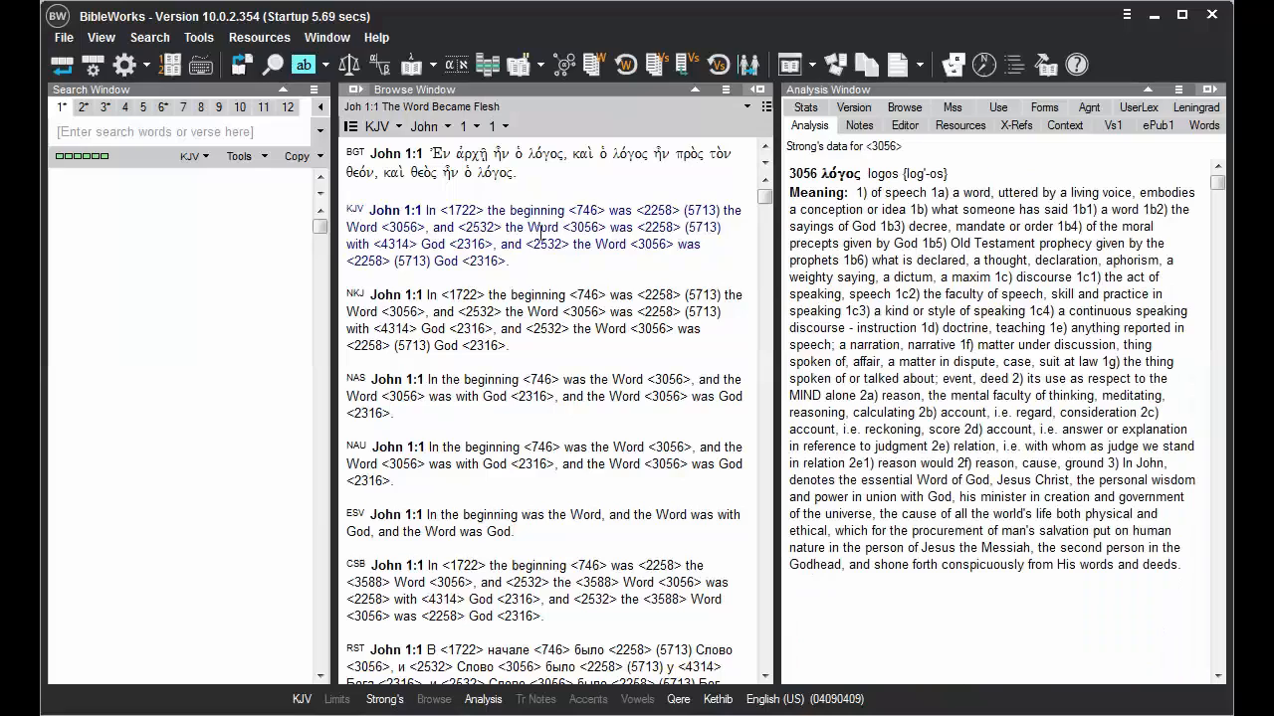
mouse_move(543, 233)
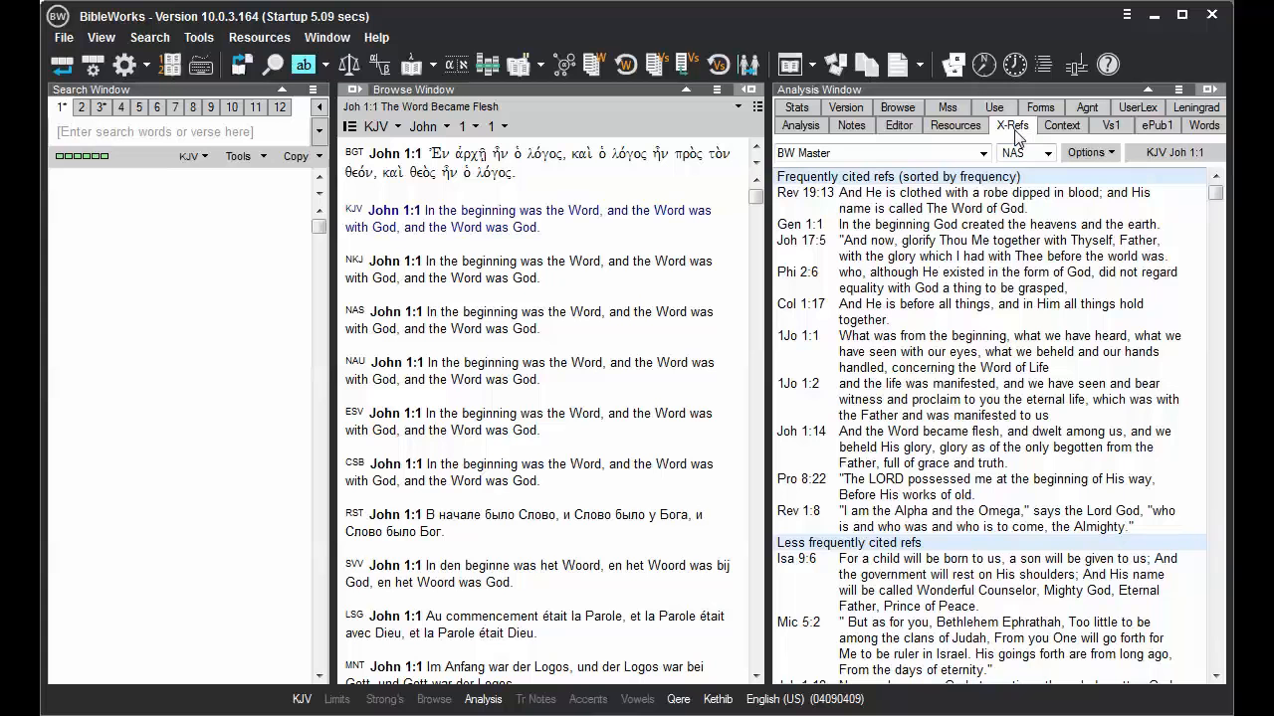
mouse_move(1005, 150)
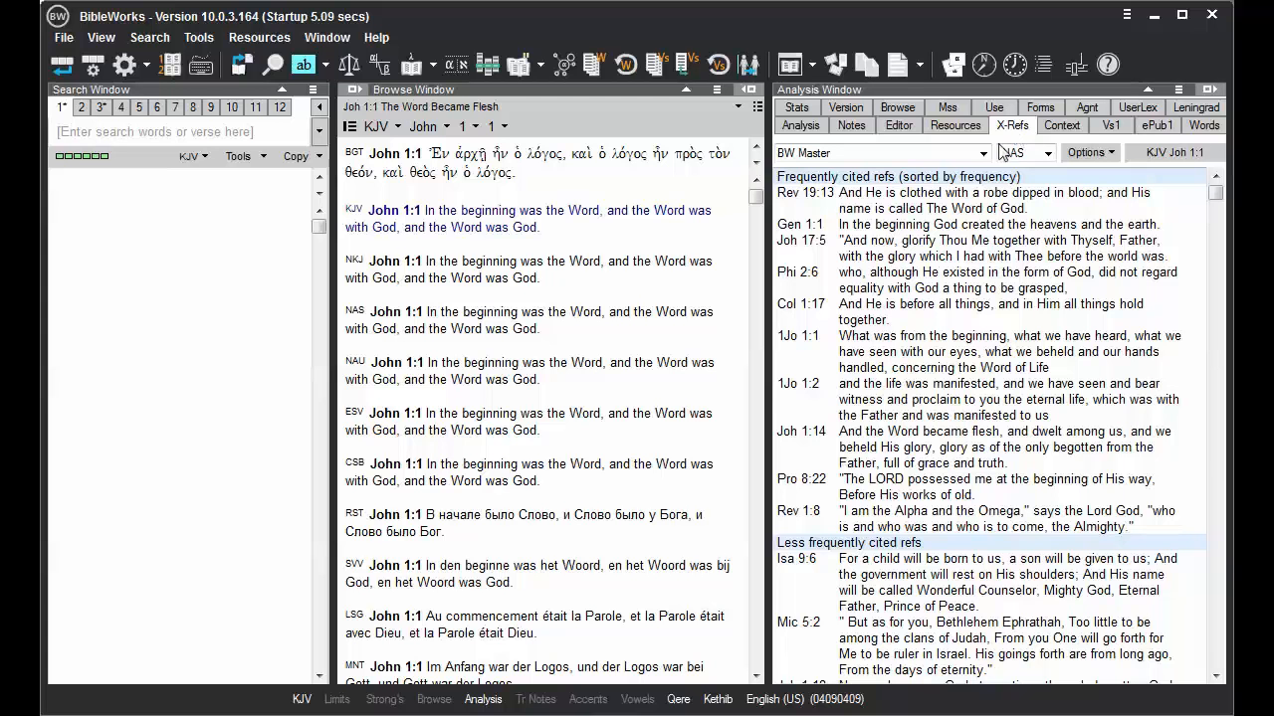
Step: Switch the cross-reference source for John 1:1 to ESV
left_click(981, 152)
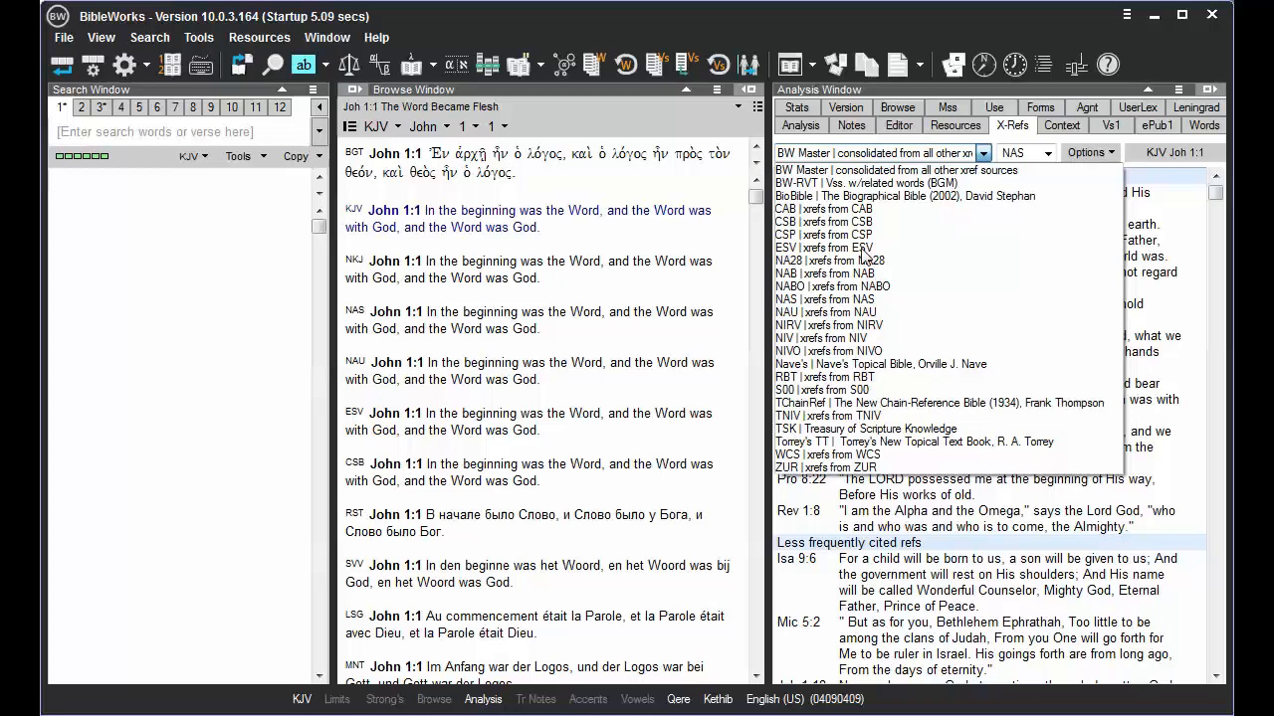
left_click(823, 247)
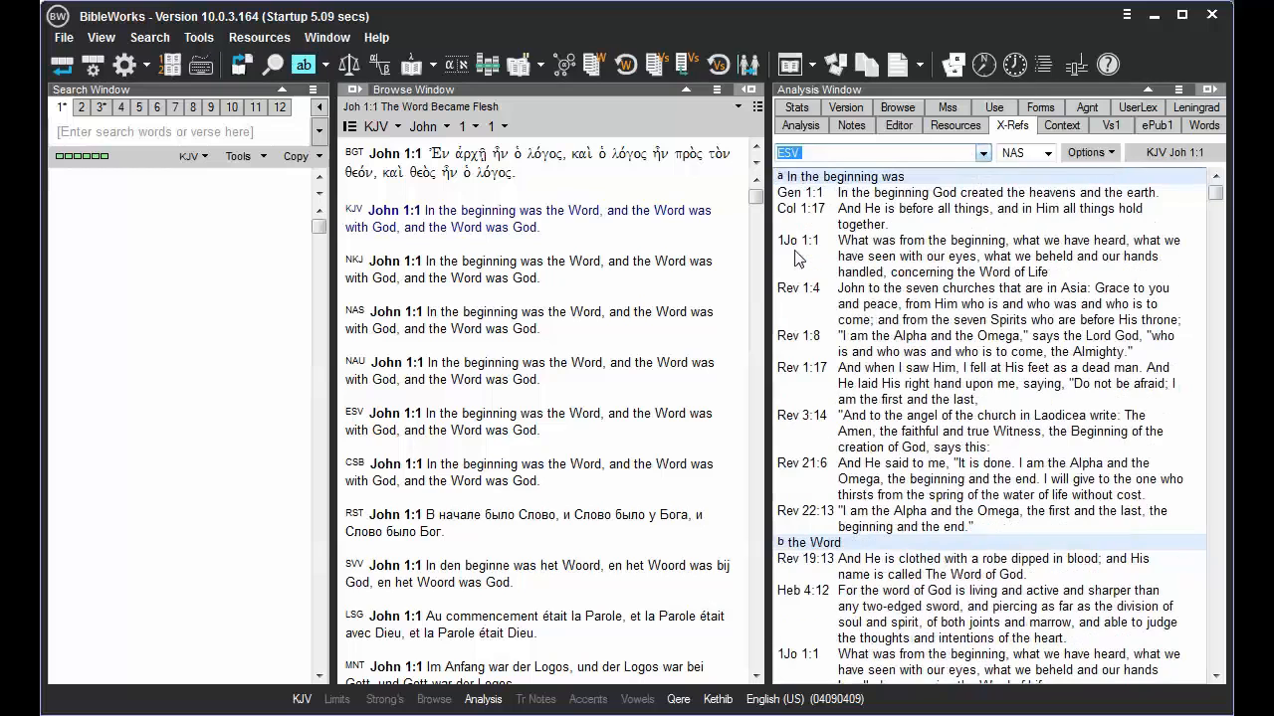
mouse_move(973, 194)
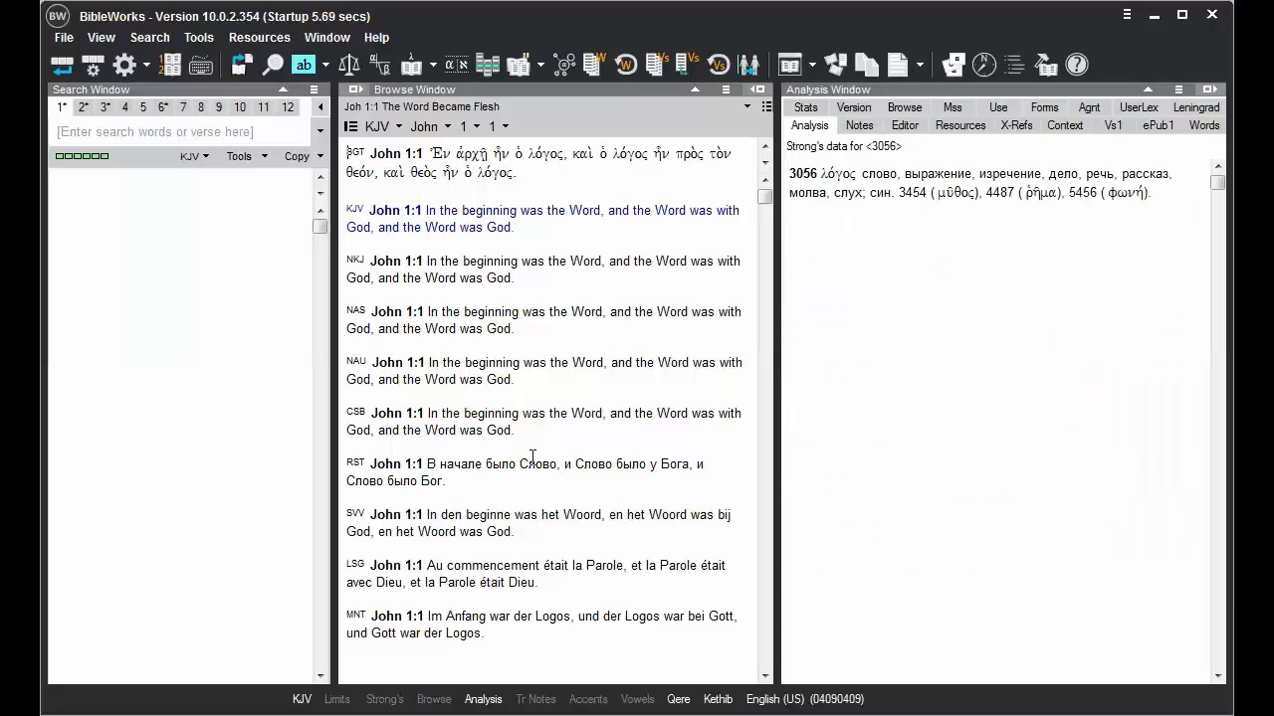
mouse_move(599, 461)
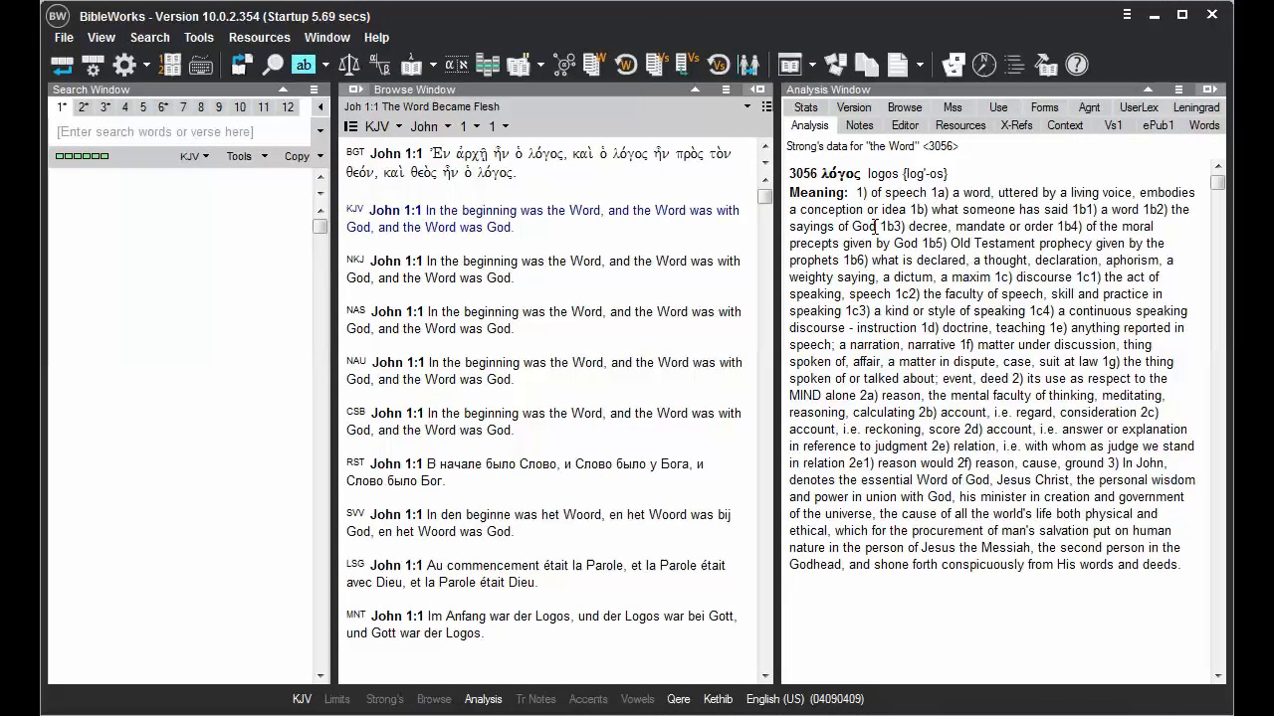
right_click(874, 225)
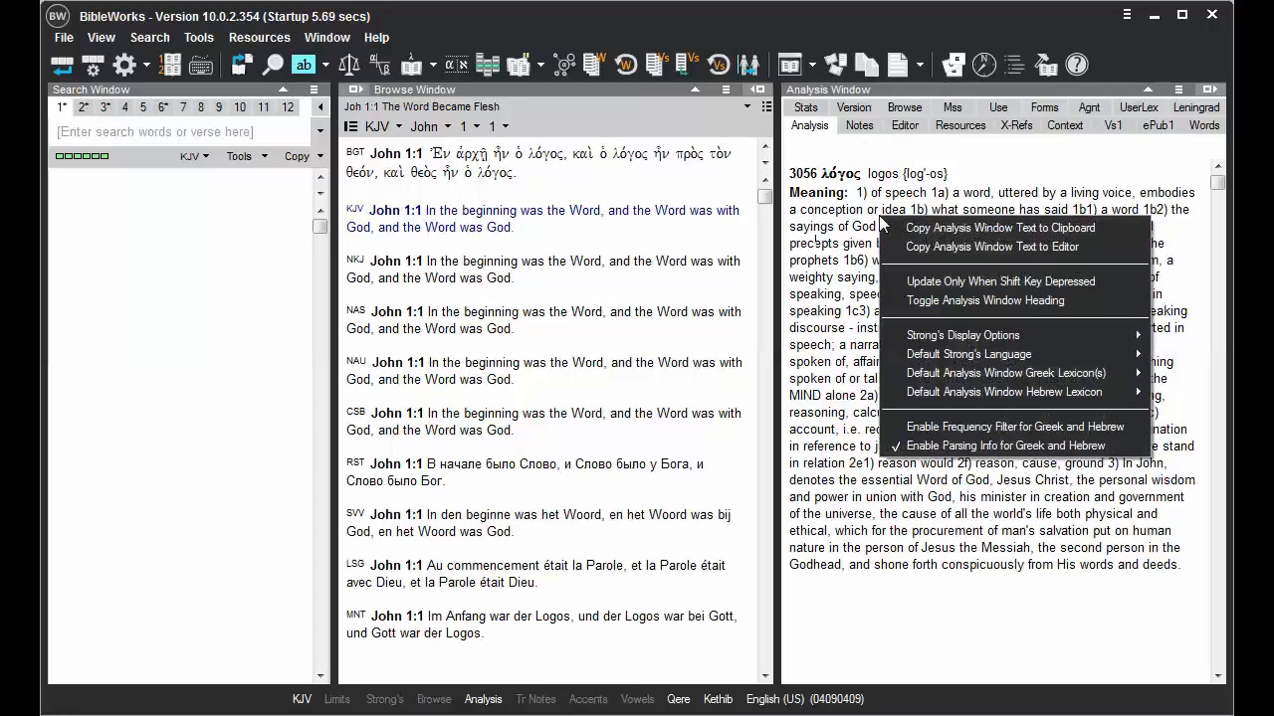
mouse_move(995, 228)
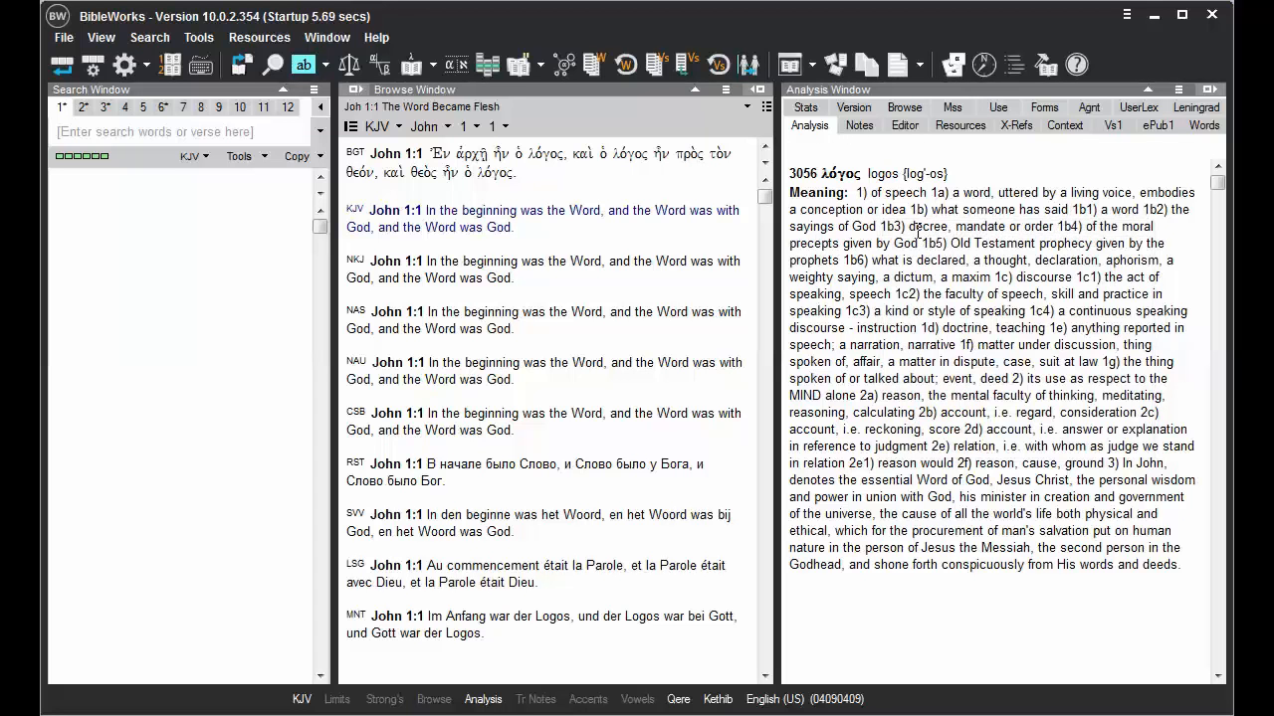
mouse_move(906, 147)
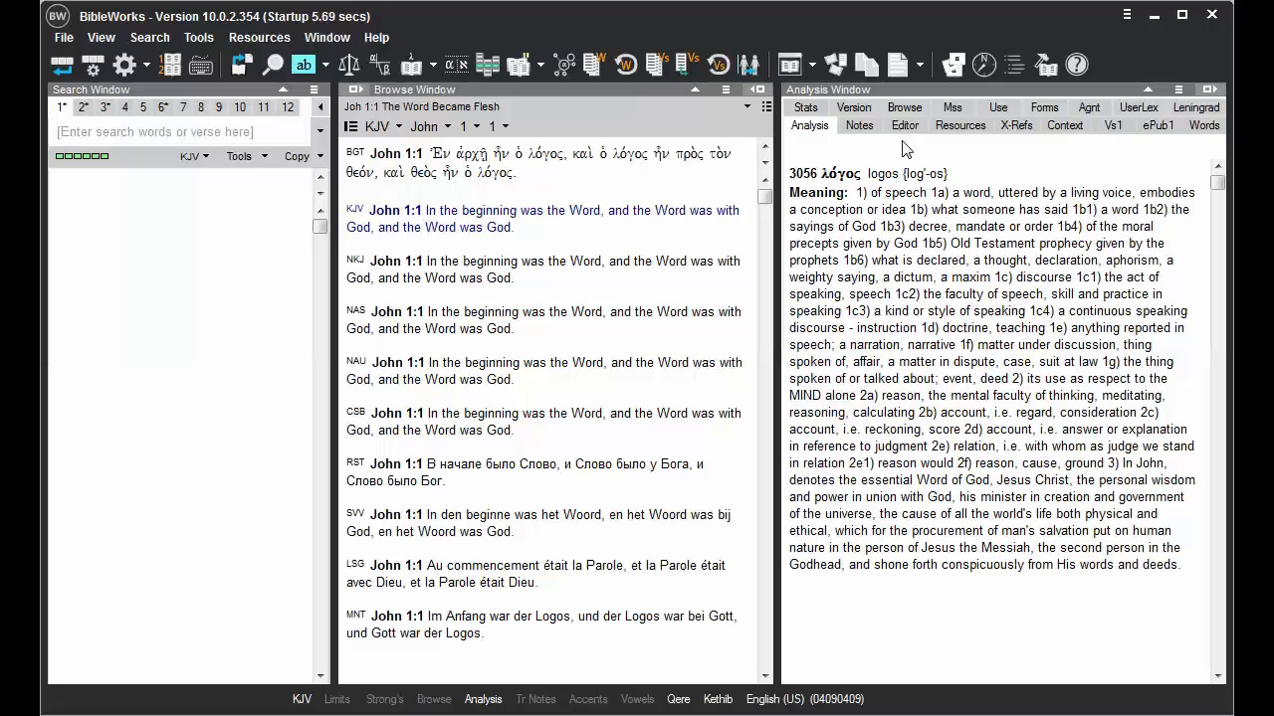
left_click(903, 124)
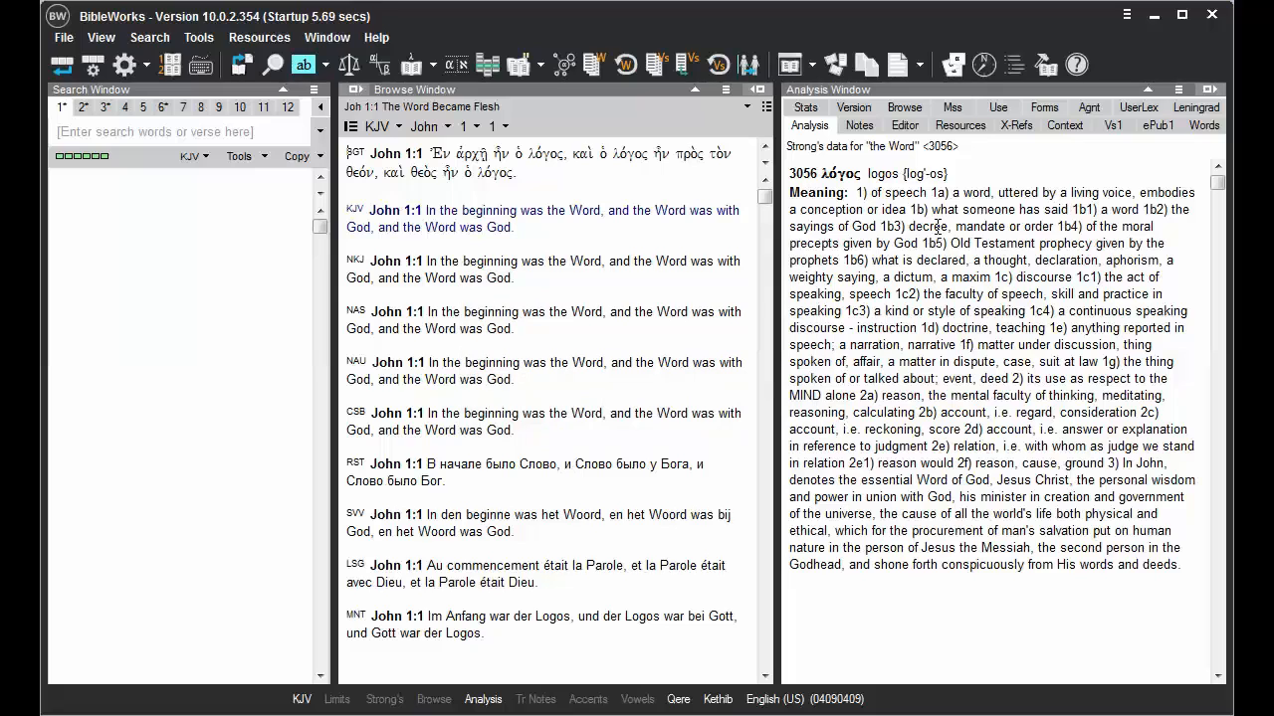
Step: Bring up the Danker entry and morphology for θεός in the analysis pane
left_click_drag(993, 192, 980, 310)
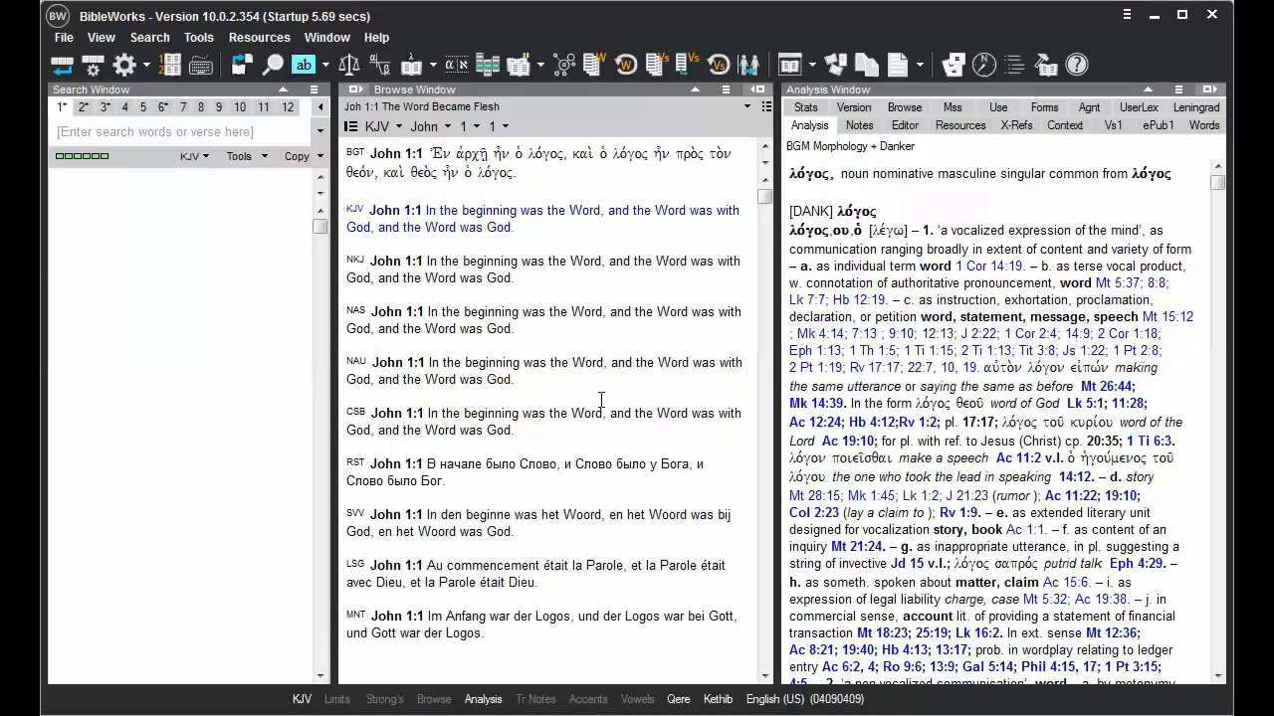
mouse_move(541, 348)
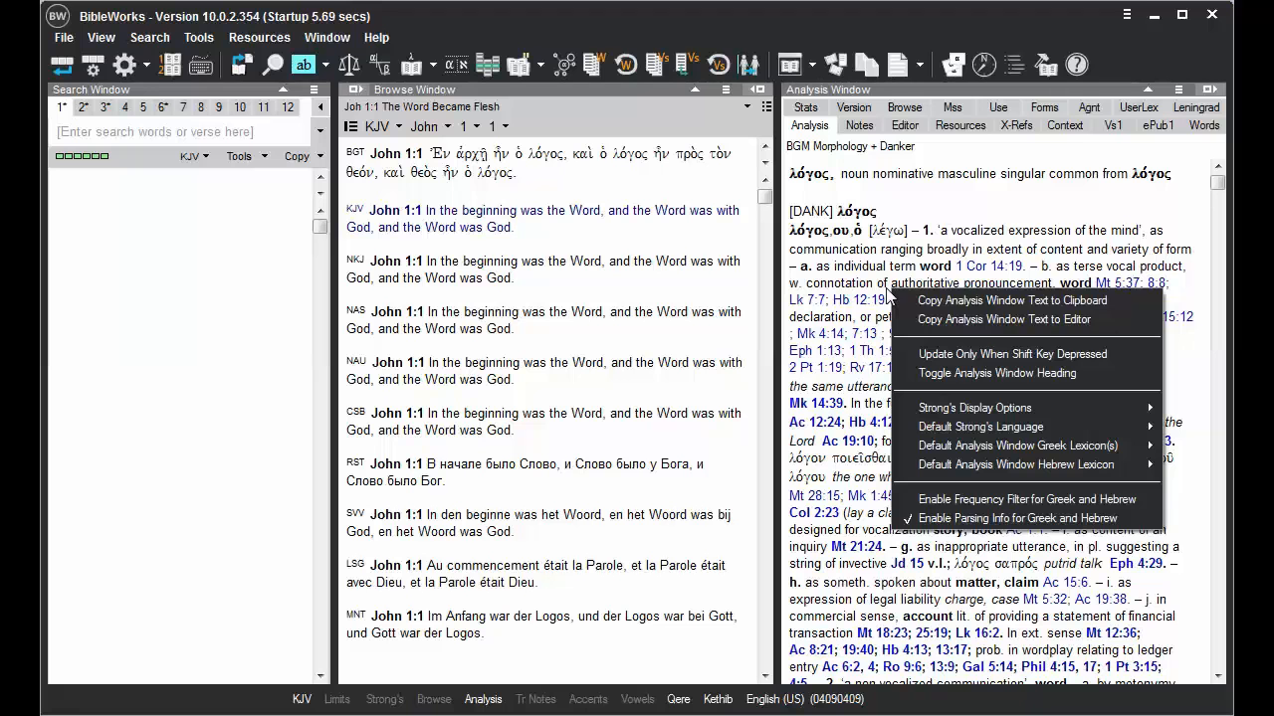
mouse_move(1013, 354)
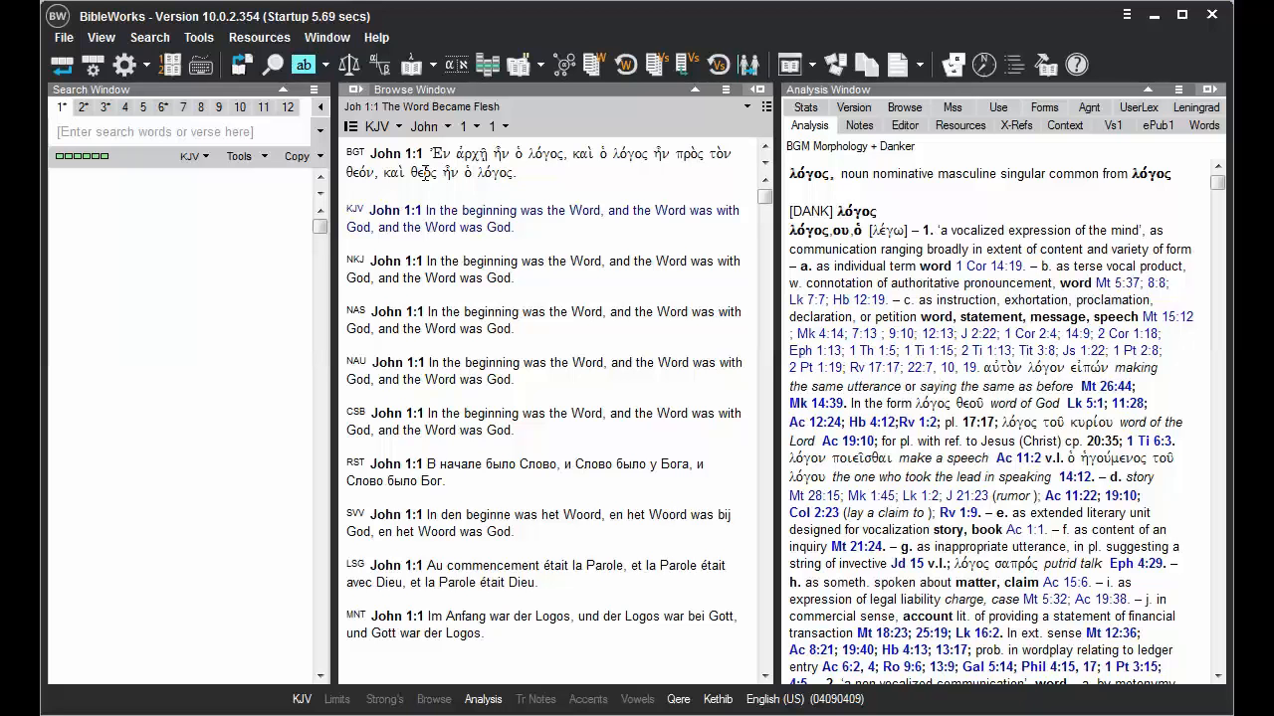
left_click(409, 172)
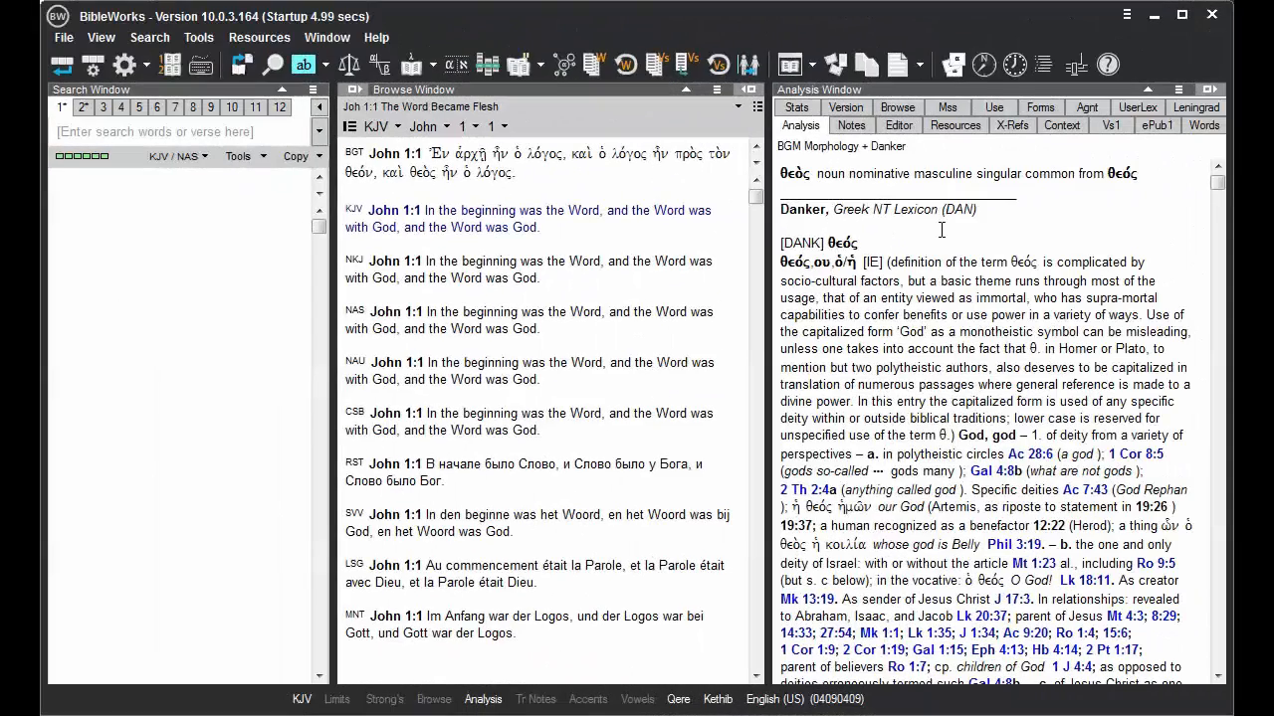
mouse_move(899, 252)
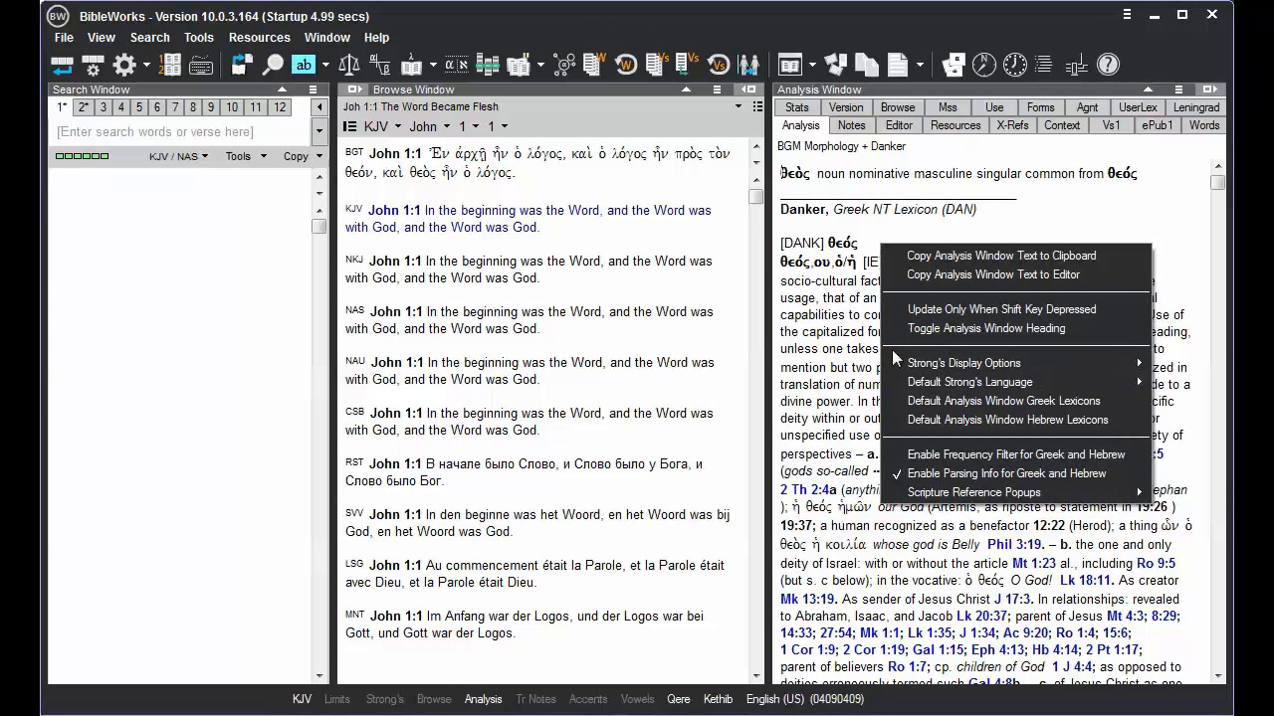
mouse_move(1002, 400)
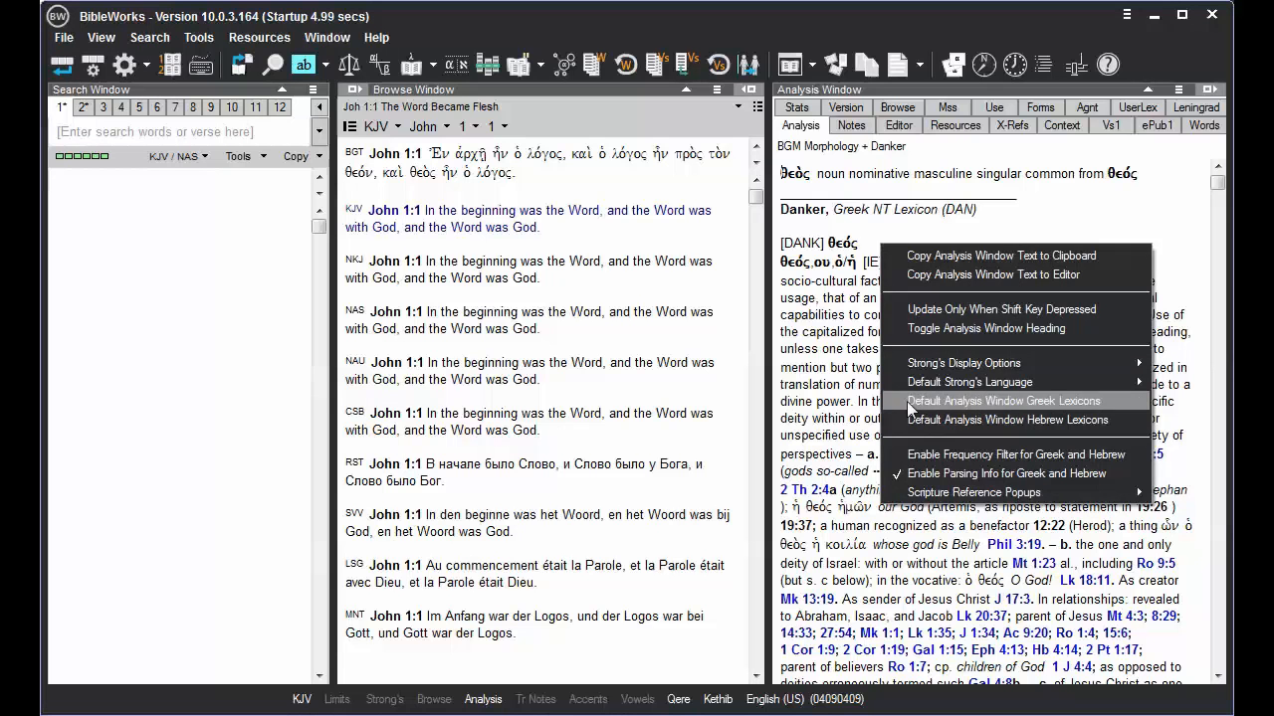
Step: Enable Friberg Lexicon as a default Greek lexicon, showing it above Danker for θεός
left_click(1003, 401)
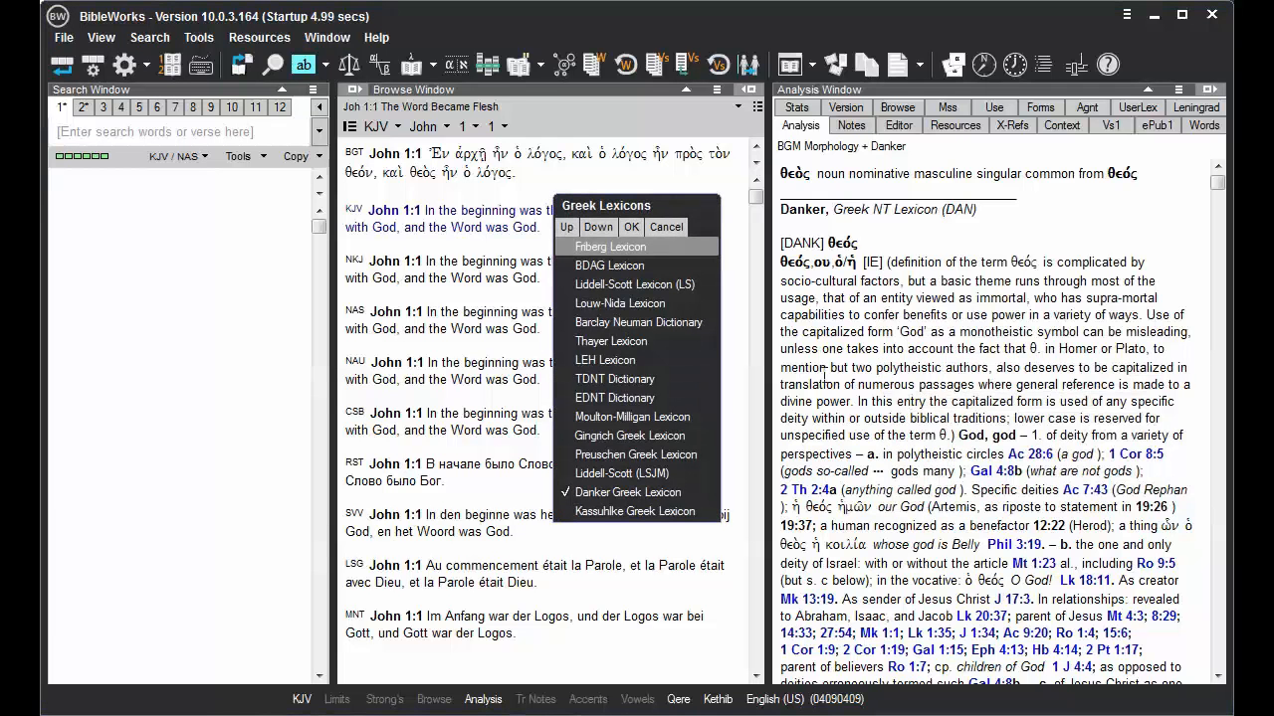
left_click(610, 246)
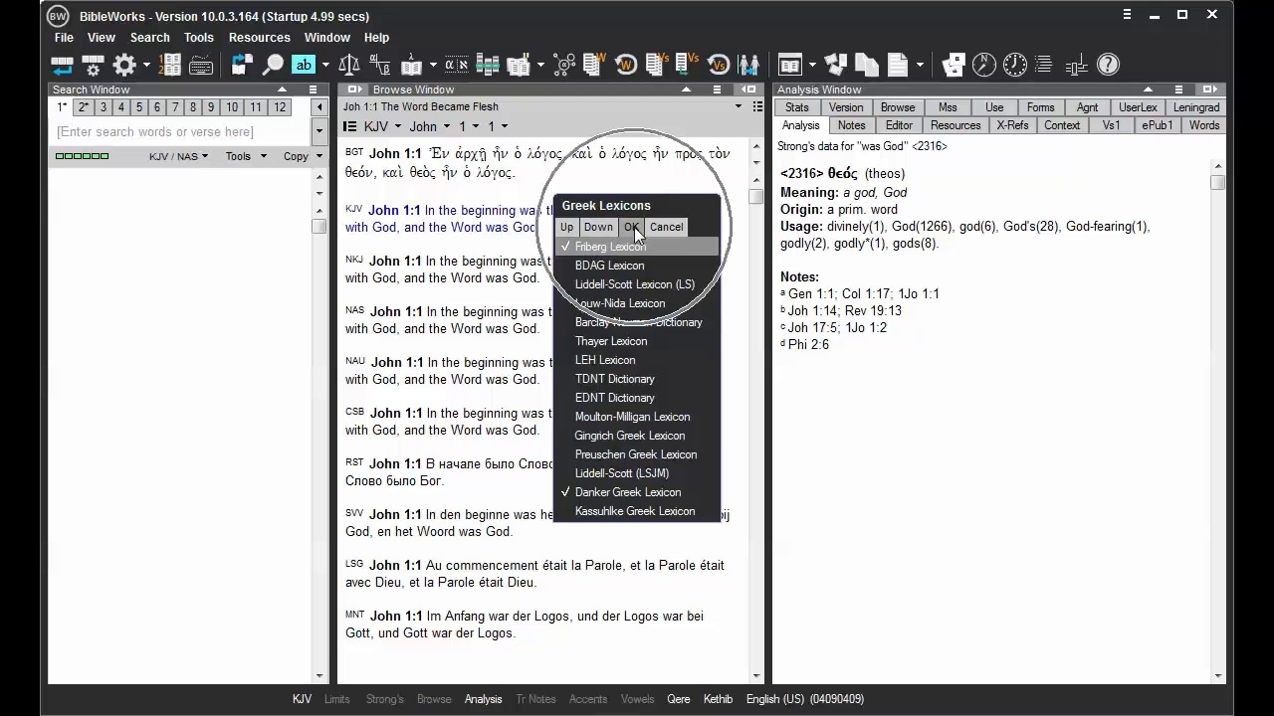
left_click(630, 227)
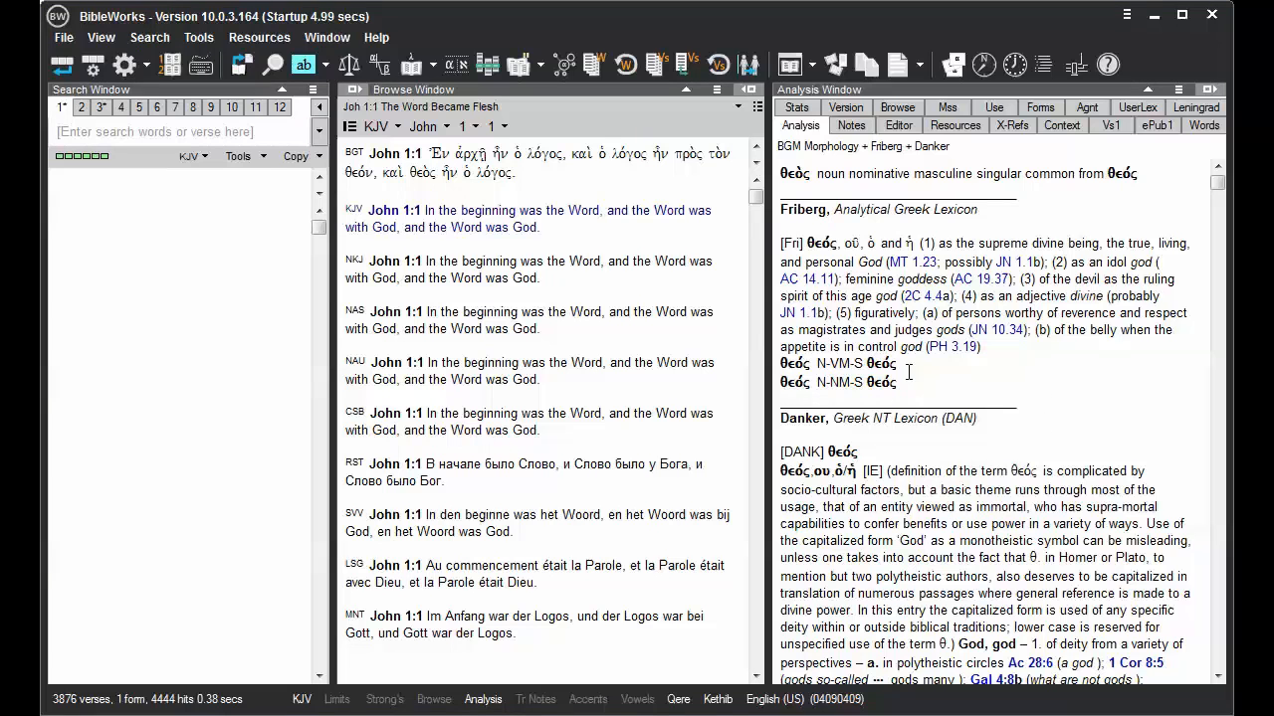
right_click(901, 373)
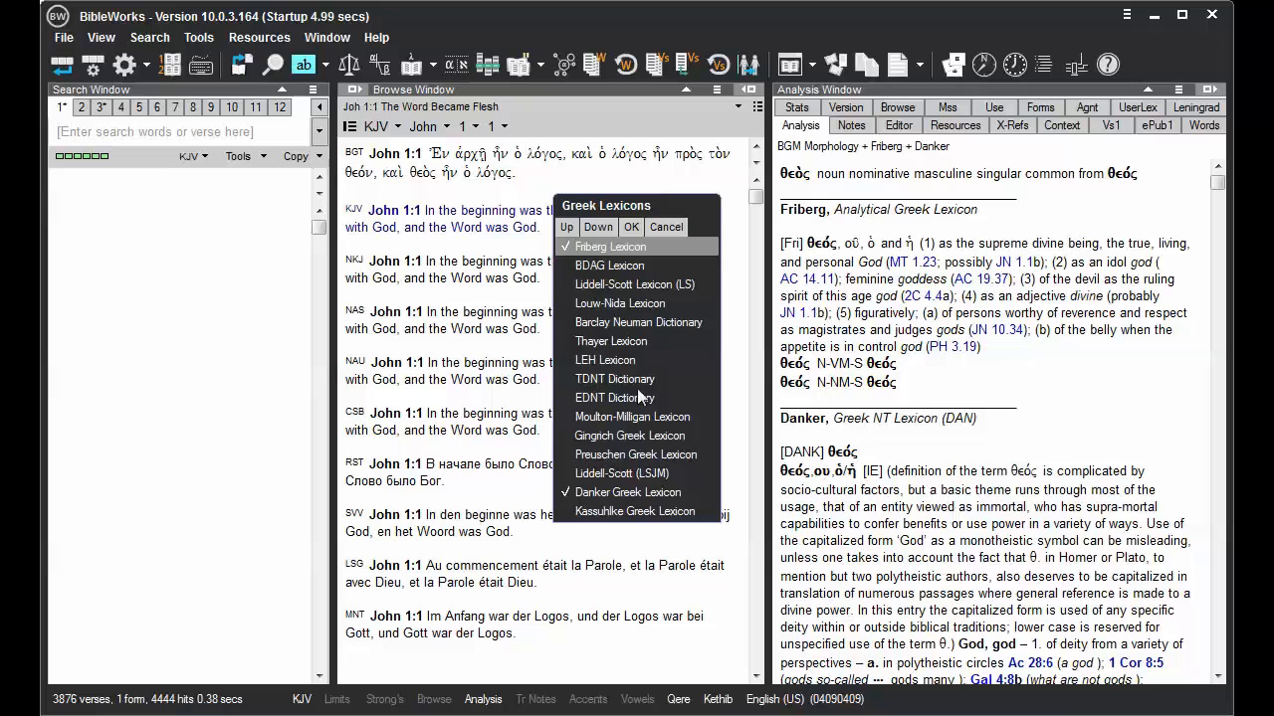
mouse_move(572, 445)
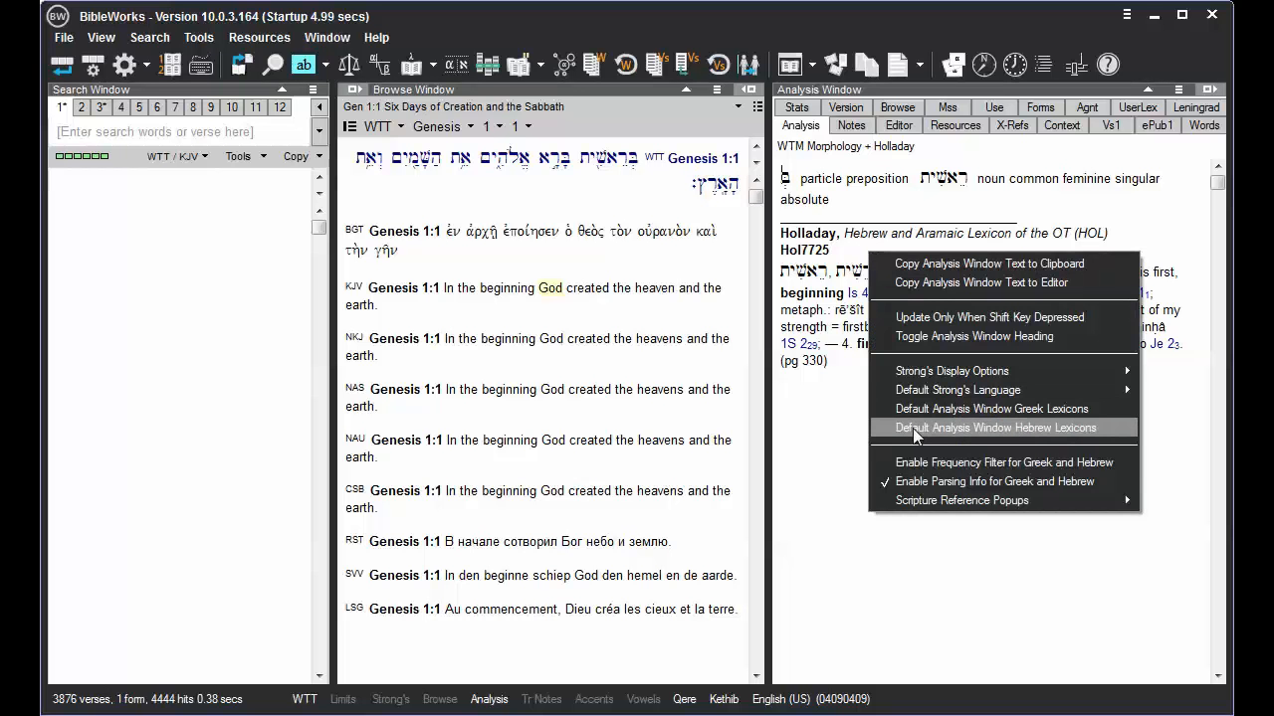
Step: Enable Full BDB as a default Hebrew lexicon and scroll the entries for בָּרָא
left_click(994, 427)
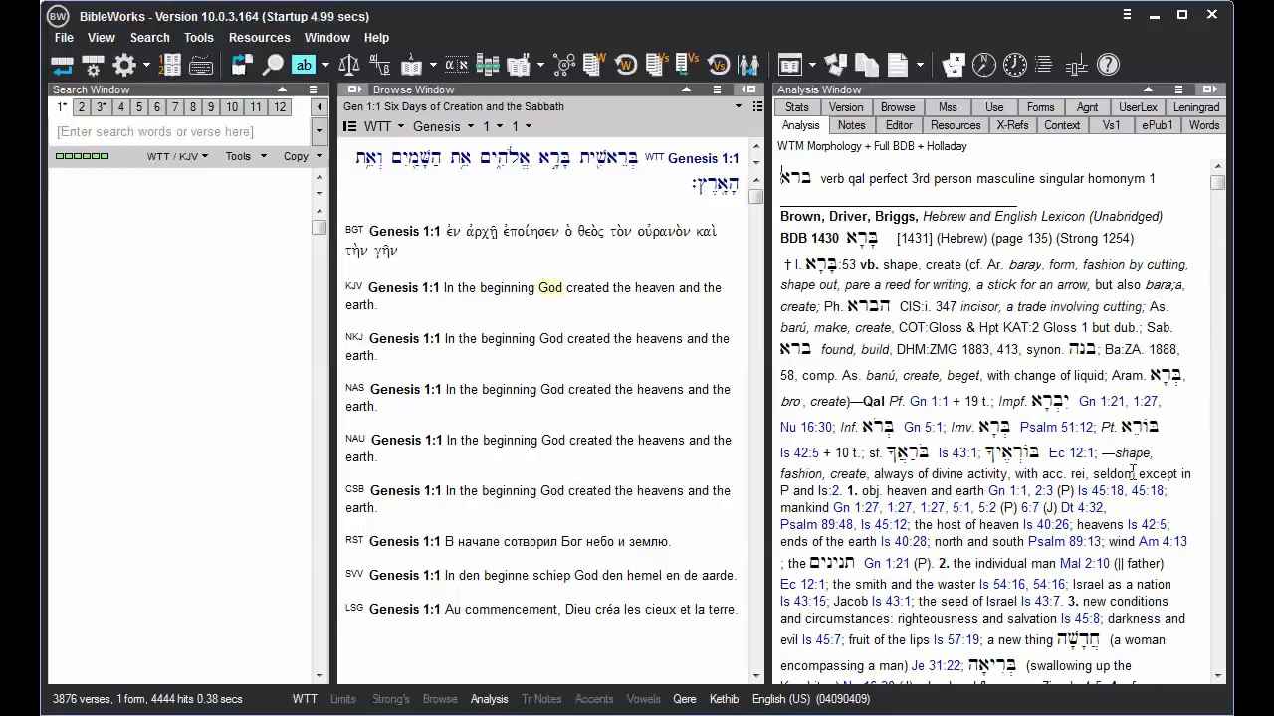
scroll("down", 3)
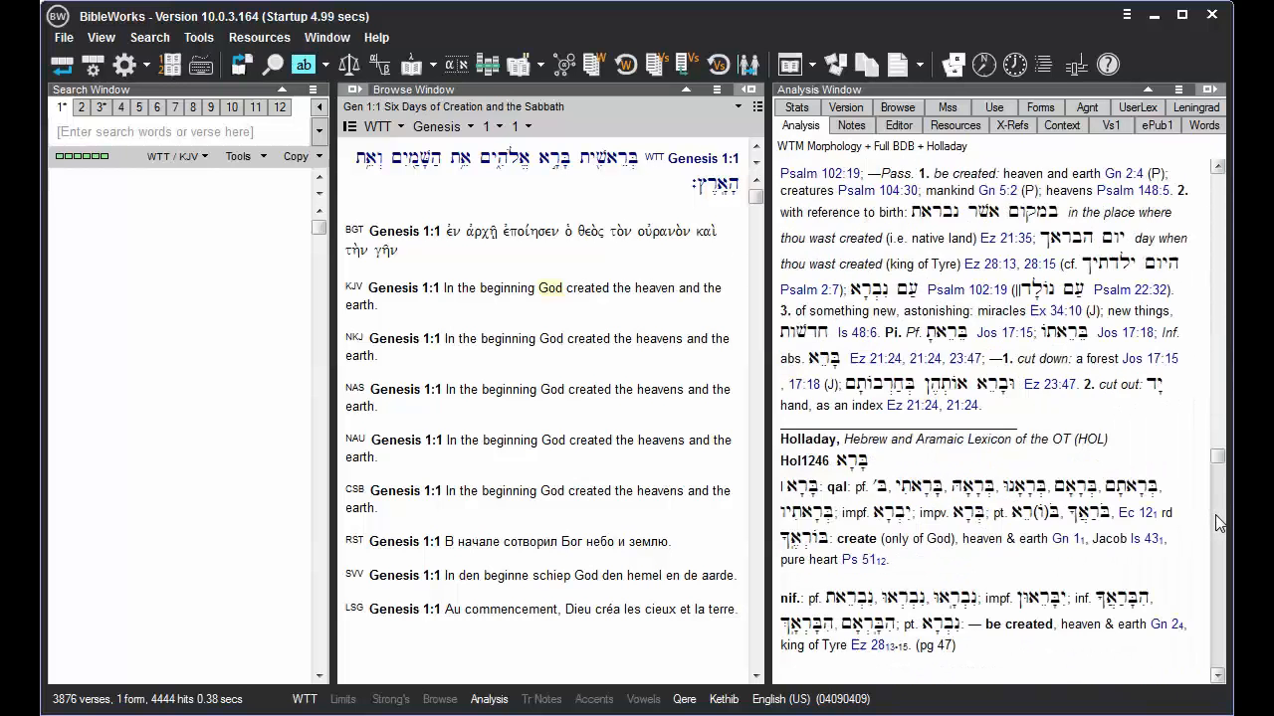